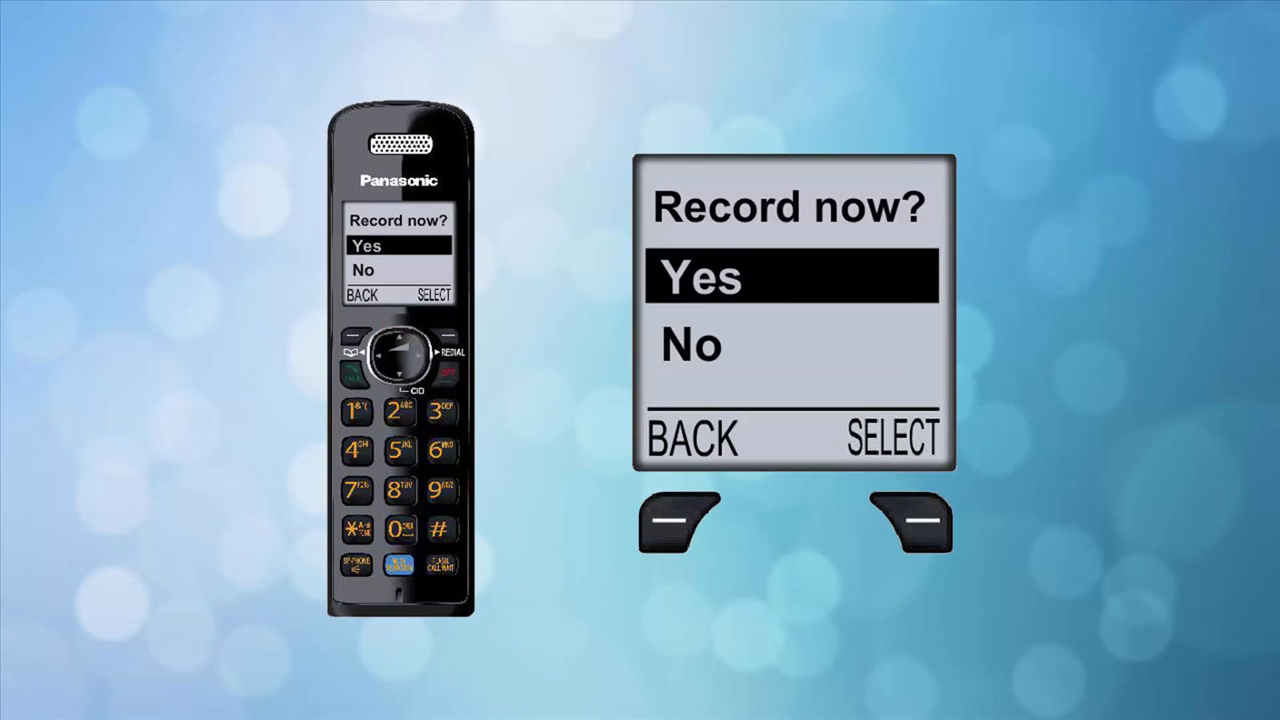
Step: Confirm Yes at the 'Record now?' prompt with SELECT to start recording the greeting
left_click(911, 522)
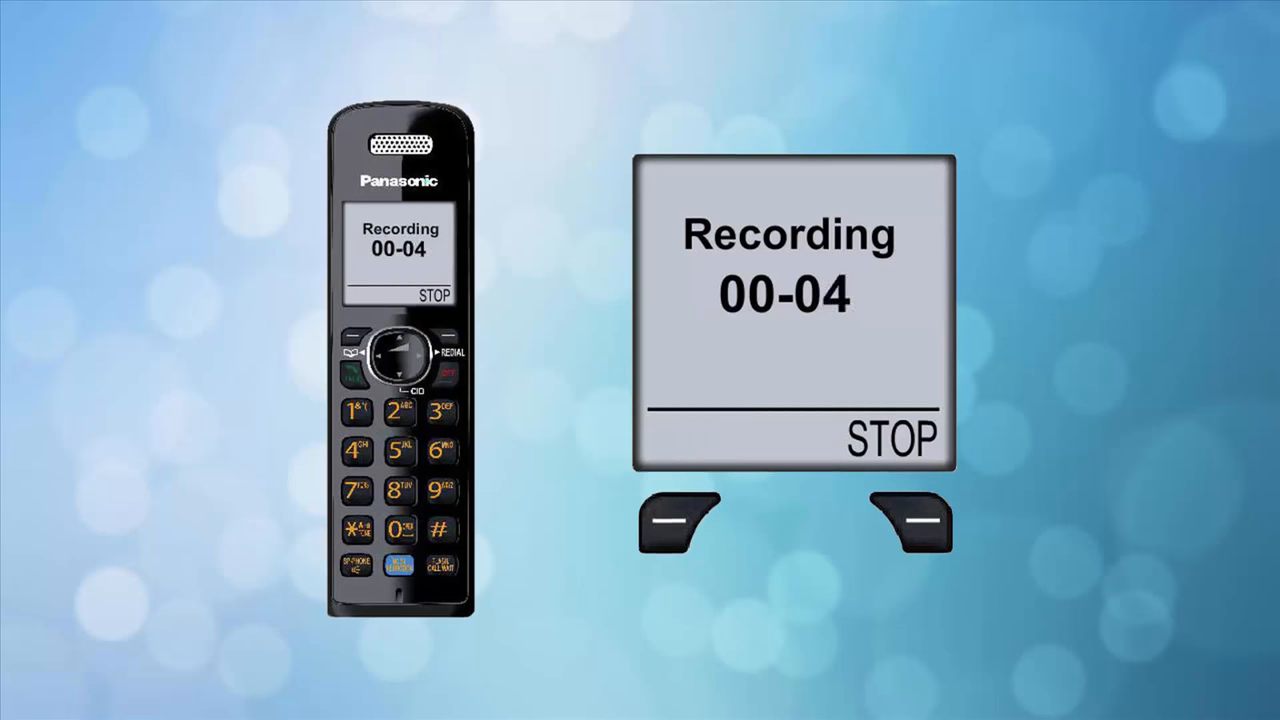
Step: Stop the greeting recording at about five seconds, then select 'Record greeting' again
left_click(911, 523)
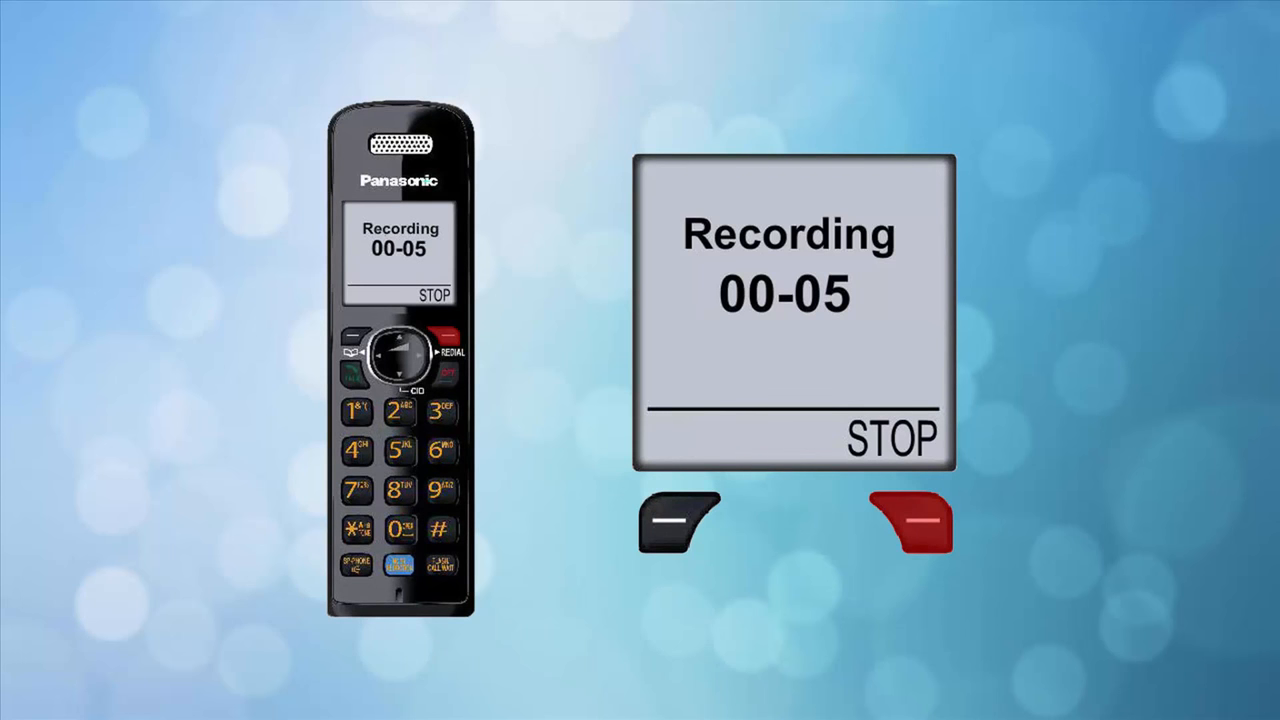
left_click(909, 523)
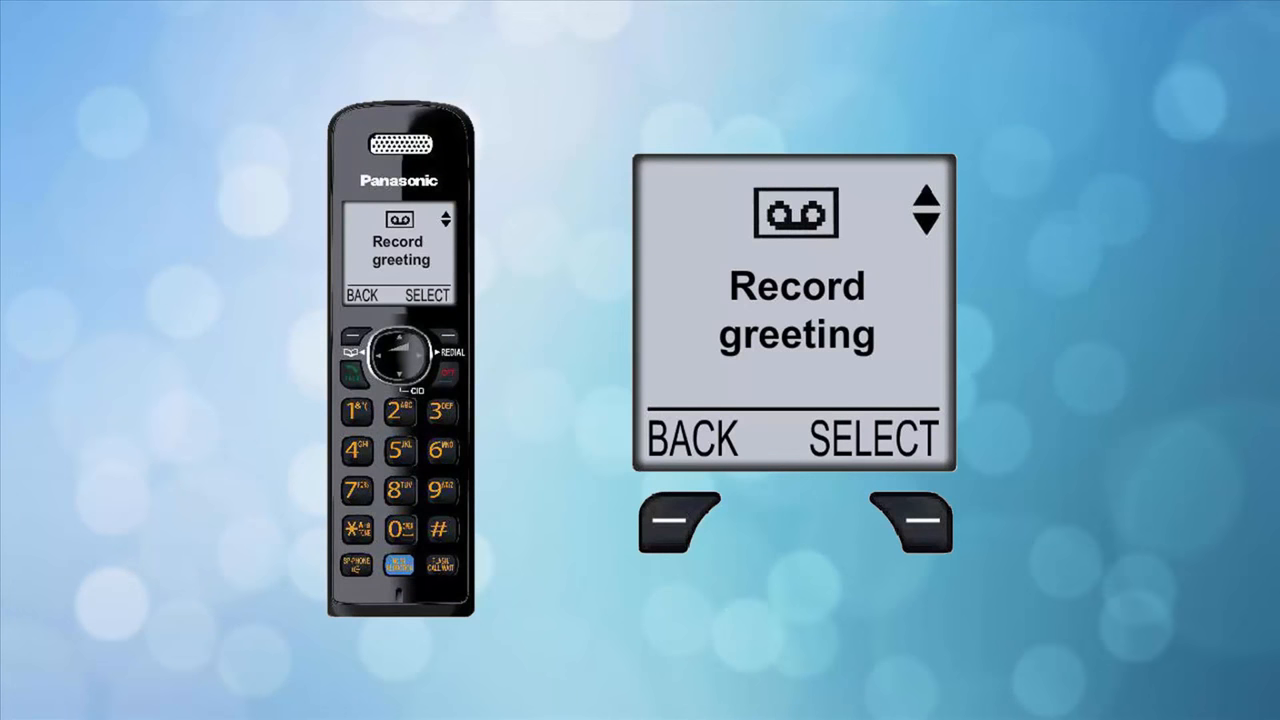
left_click(910, 522)
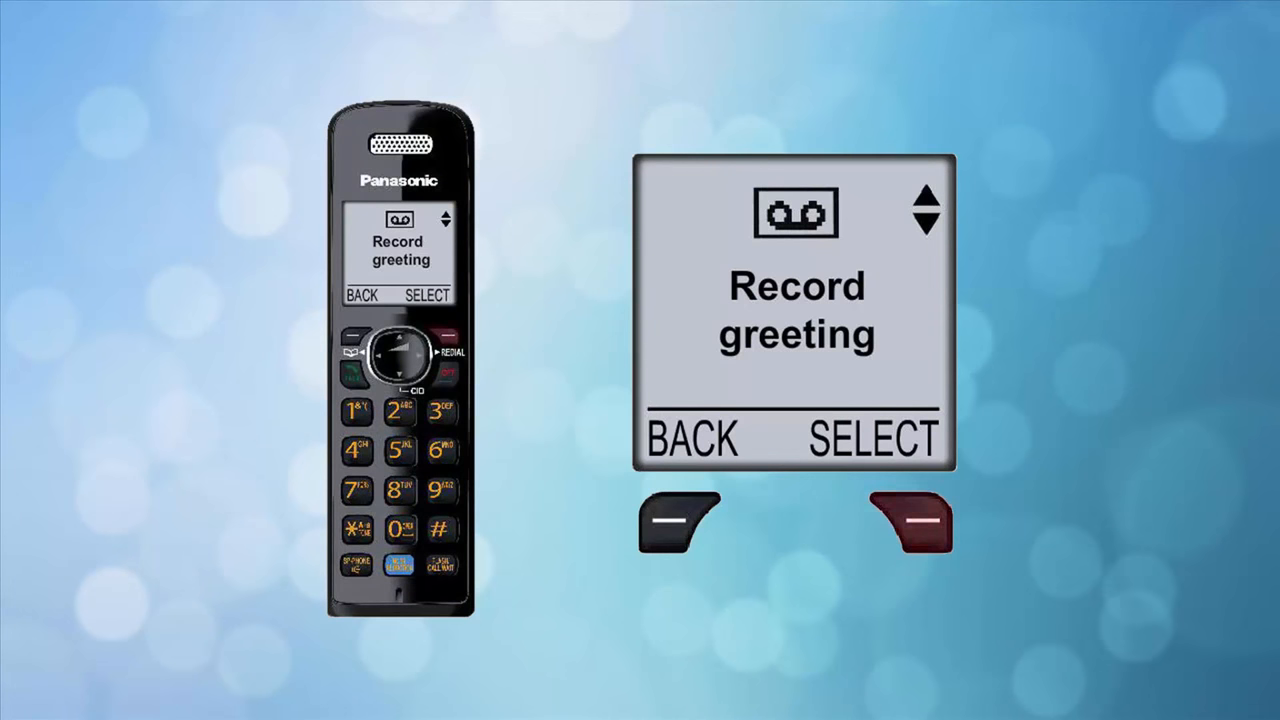